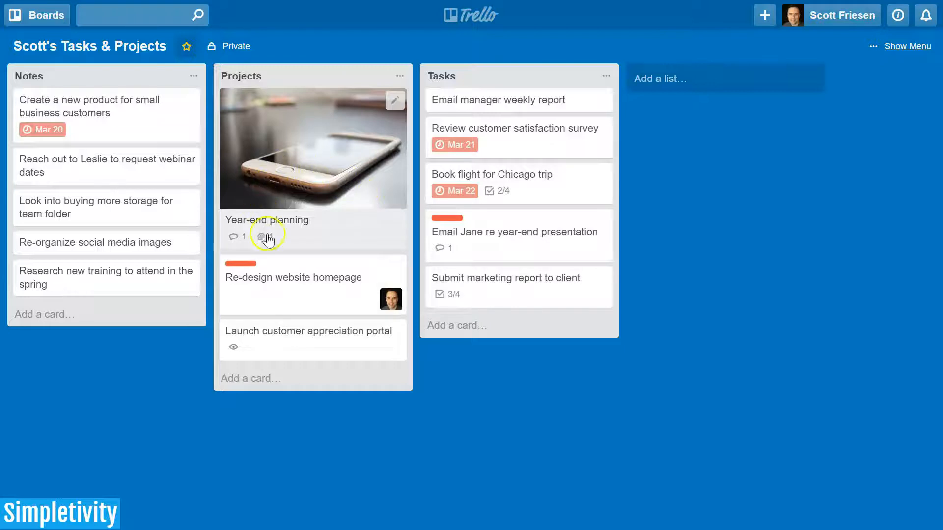
mouse_move(537, 299)
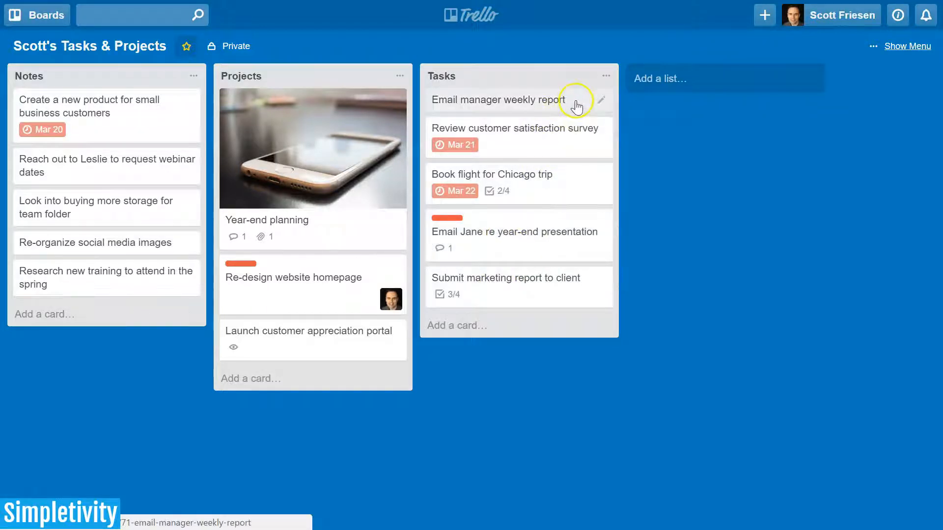
mouse_move(486, 119)
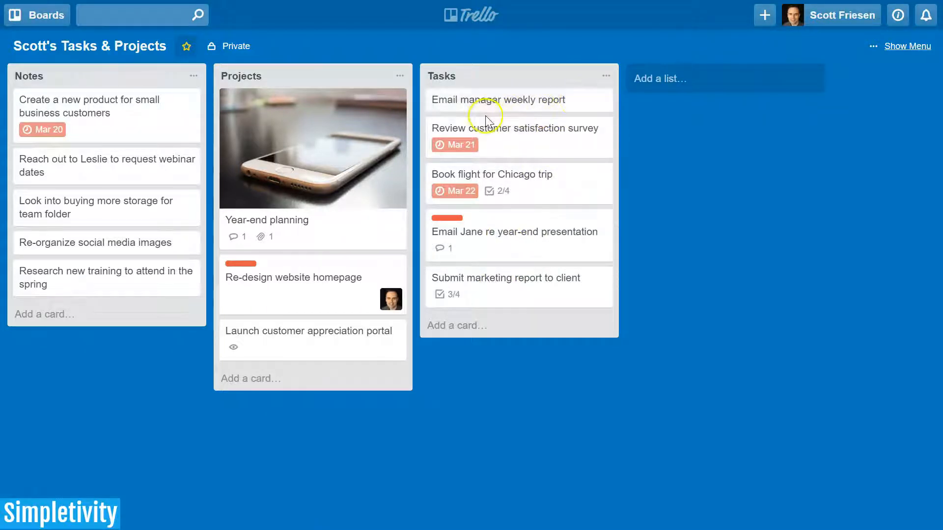
mouse_move(525, 114)
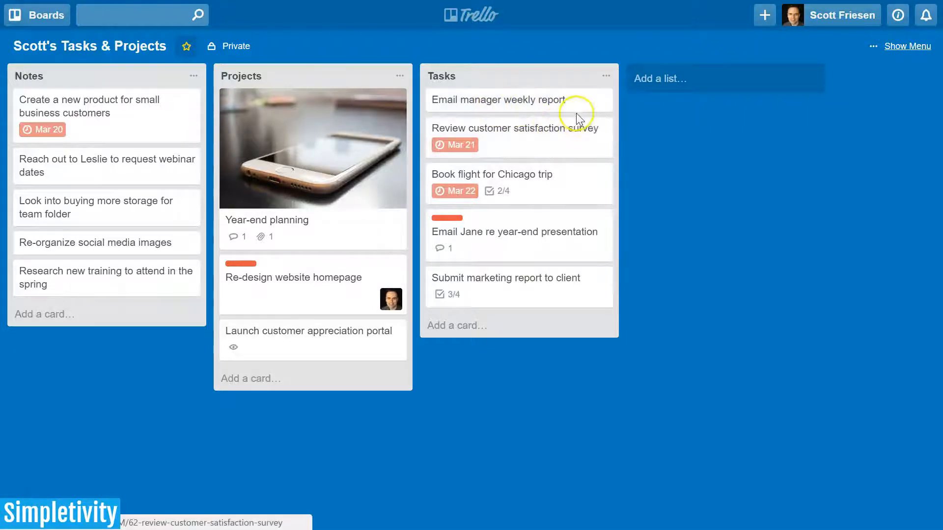
mouse_move(576, 100)
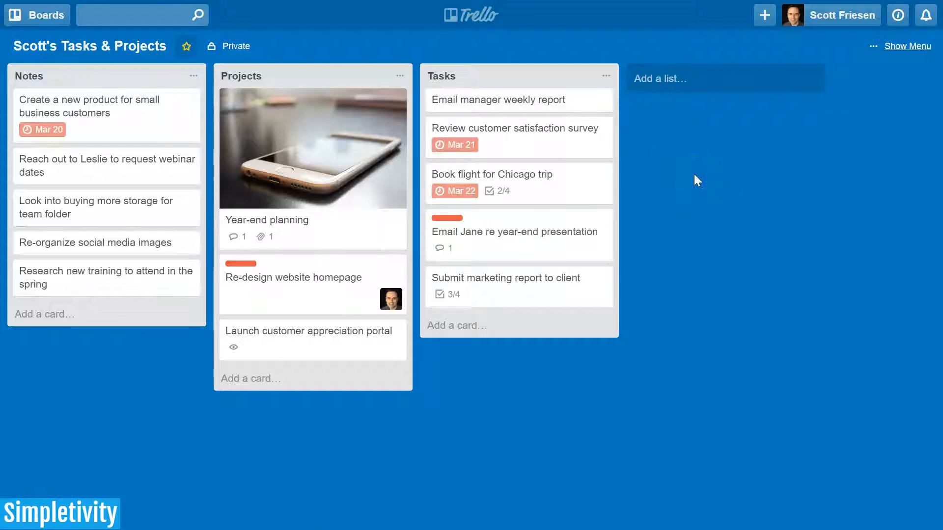
mouse_move(928, 65)
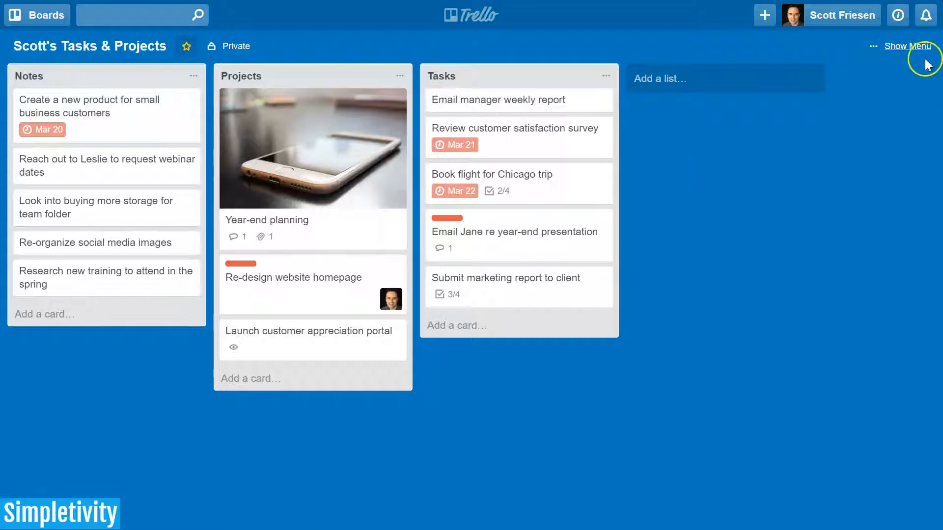
Step: Enable the Card Repeater power-up from the board menu's Power-Ups list
left_click(908, 45)
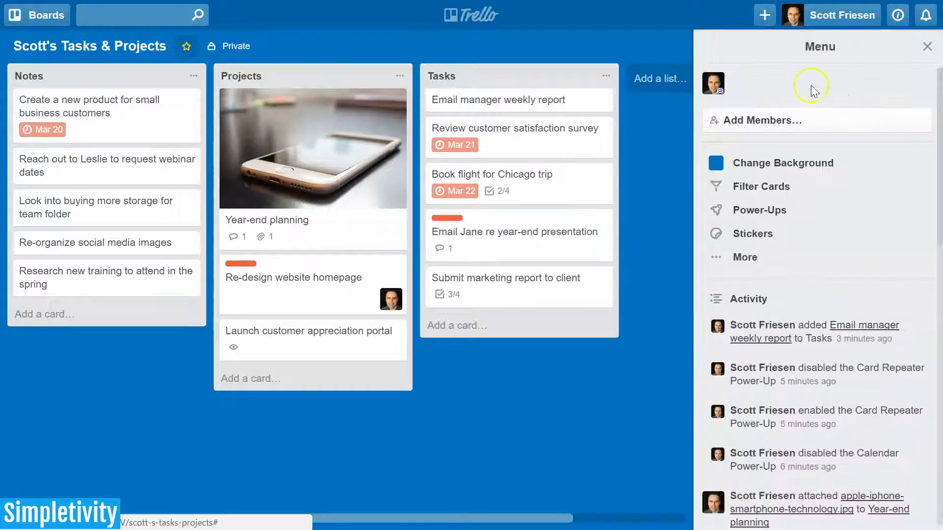
left_click(759, 210)
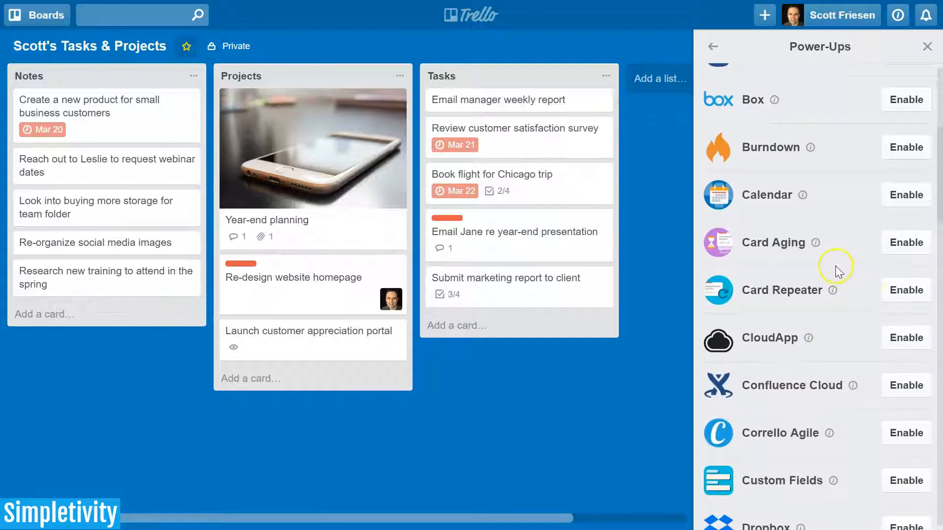
mouse_move(855, 295)
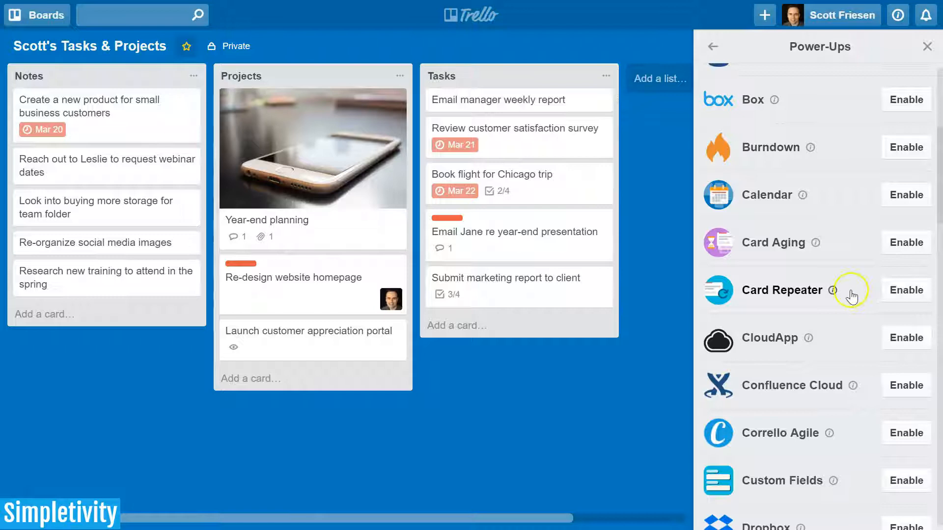
mouse_move(779, 297)
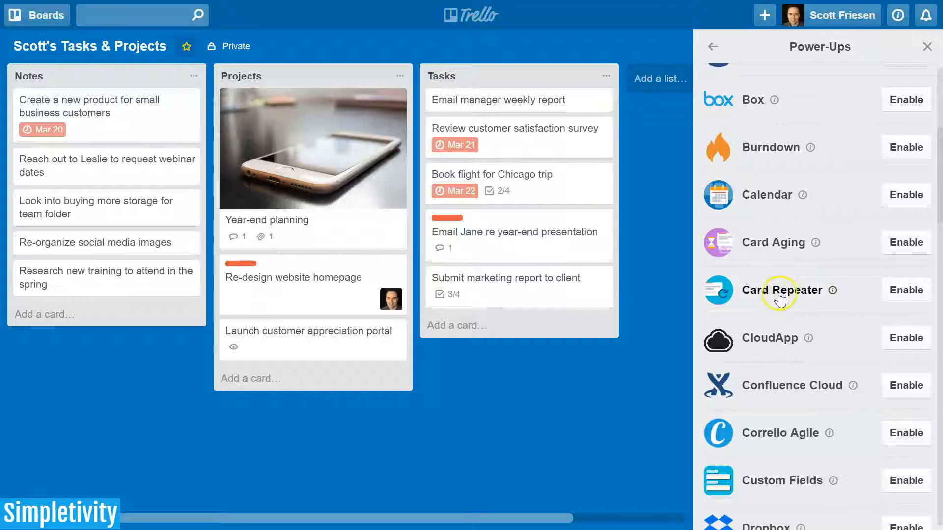
left_click(904, 290)
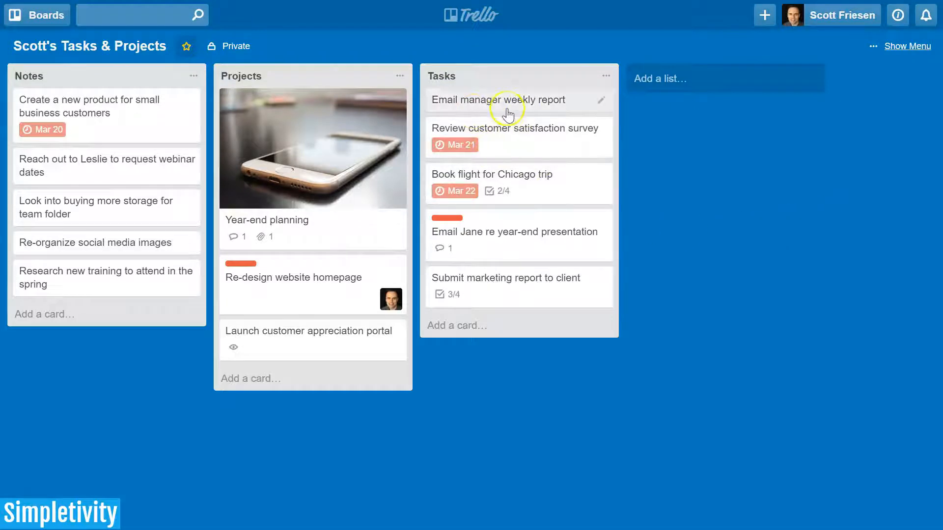
Step: Open the 'Email manager weekly report' card in the Tasks list
left_click(498, 100)
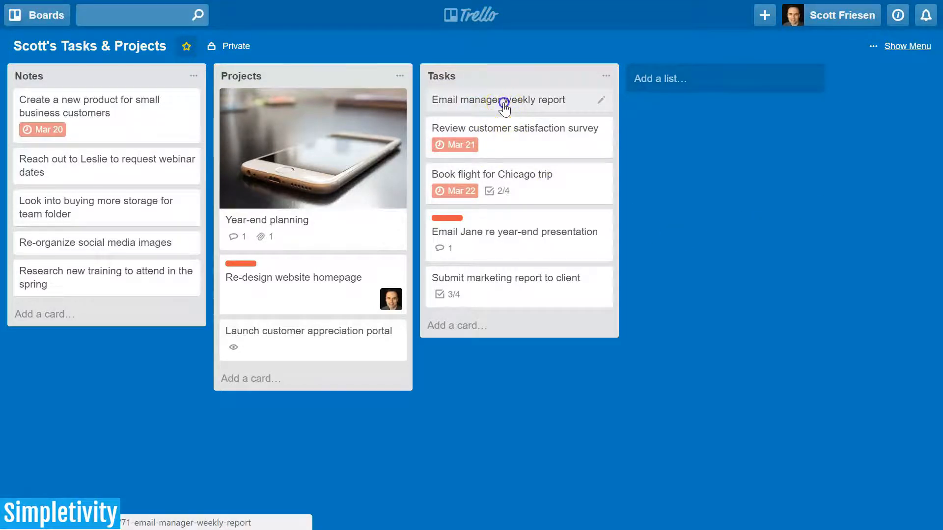
left_click(498, 100)
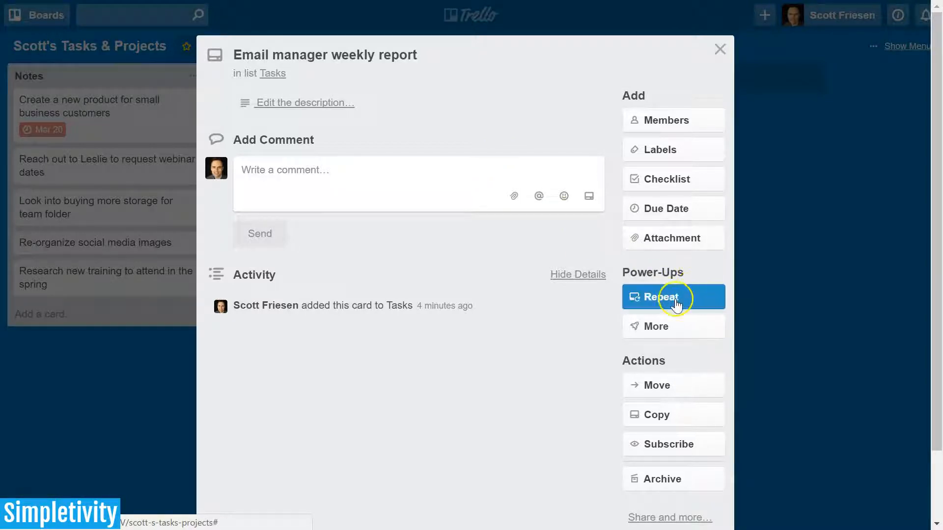
mouse_move(661, 289)
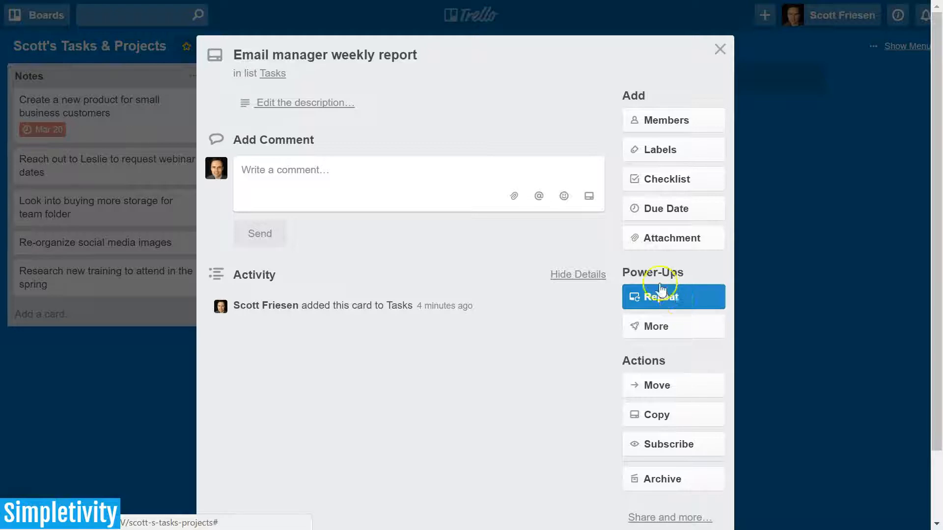
Step: Set the card's Repeat to Weekly at 12:00 PM on Thursday
left_click(660, 297)
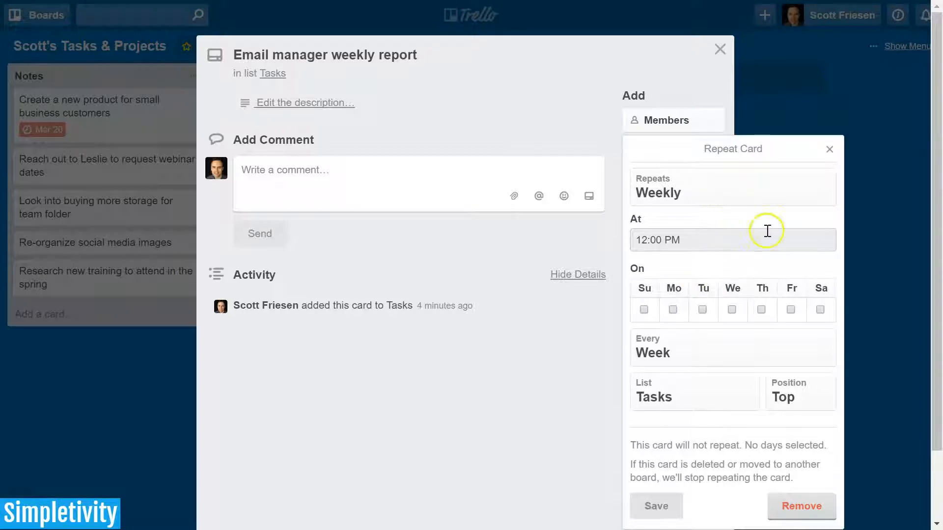
mouse_move(740, 348)
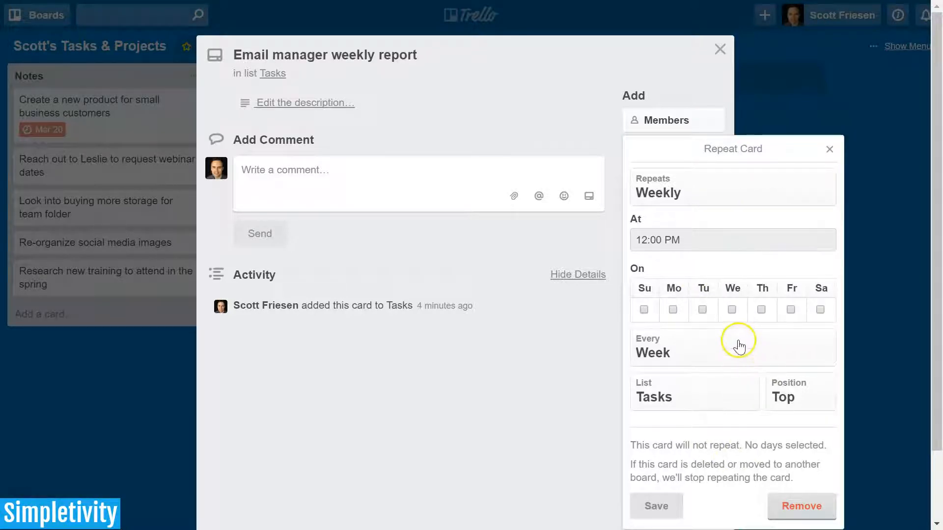
left_click(732, 193)
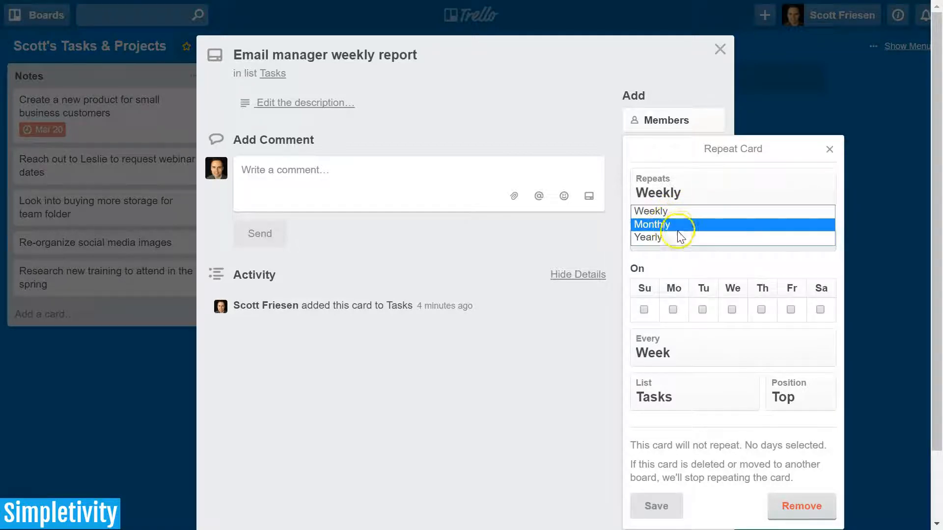
mouse_move(680, 238)
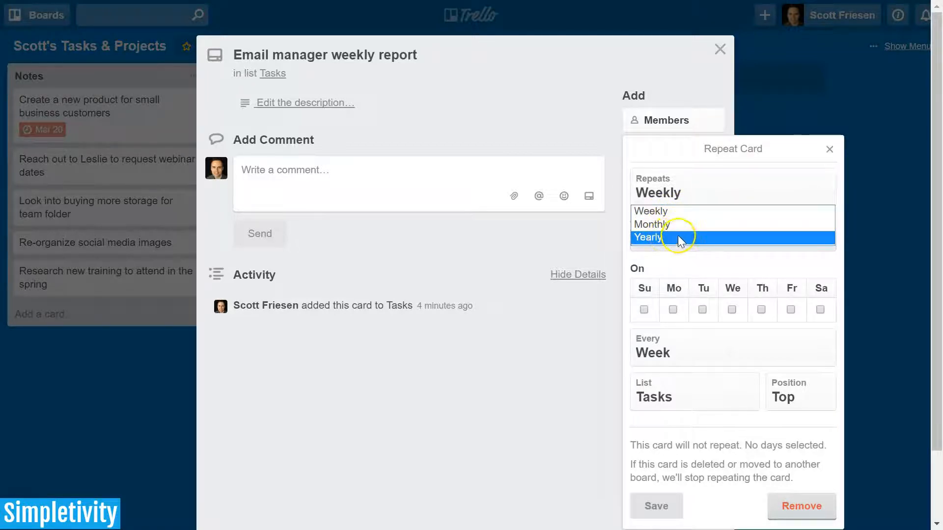
mouse_move(692, 211)
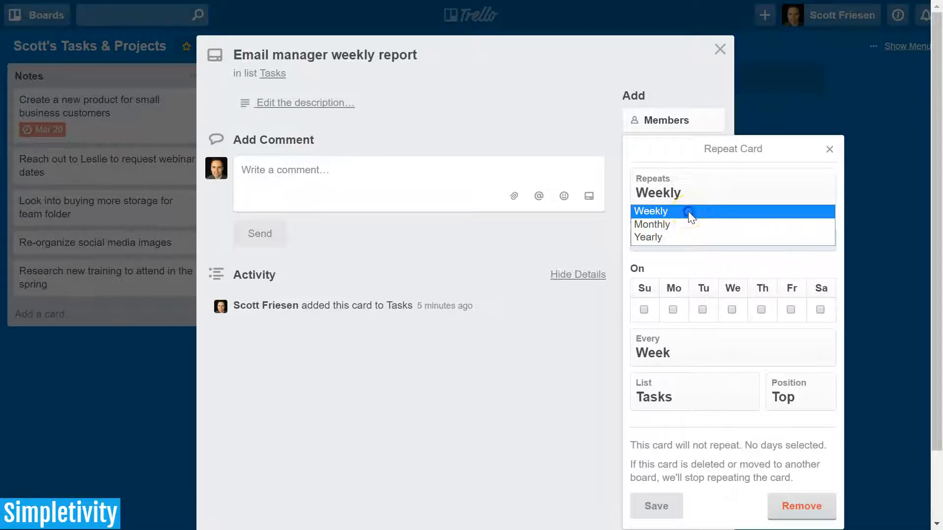
left_click(651, 211)
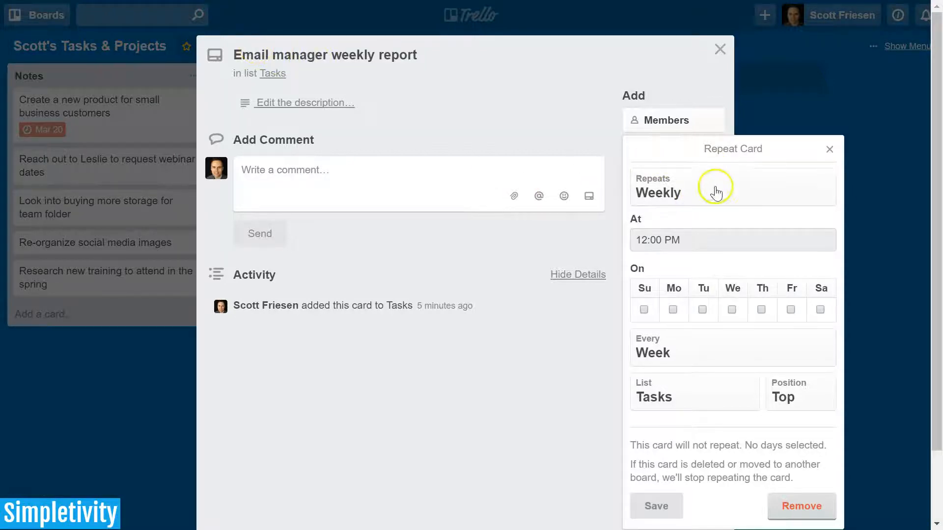
left_click(658, 240)
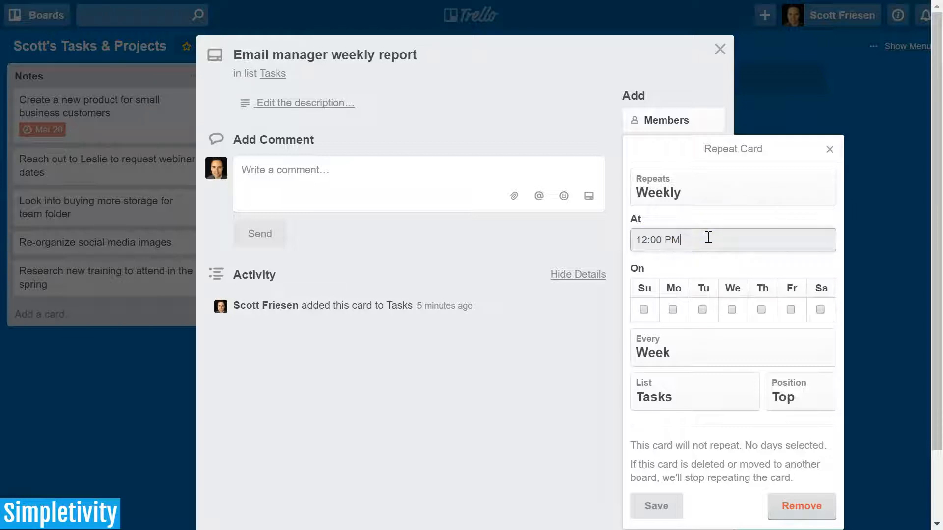
left_click(762, 309)
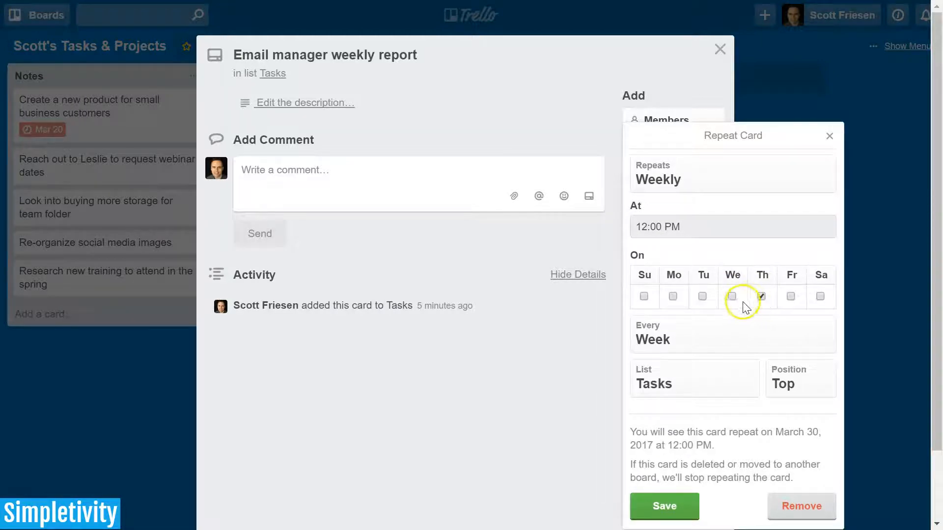
left_click(761, 296)
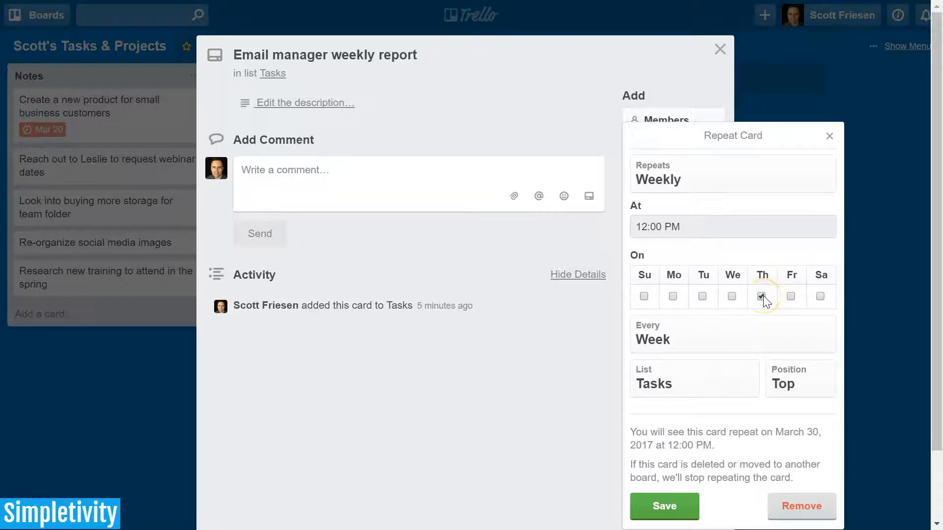
Step: Switch the repeat frequency to Monthly and browse the month-interval choices
left_click(761, 297)
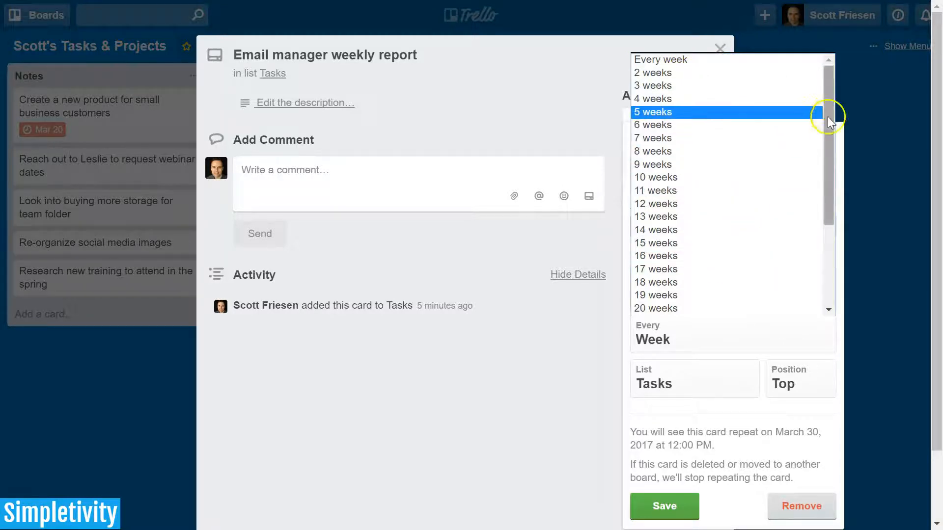
left_click(656, 308)
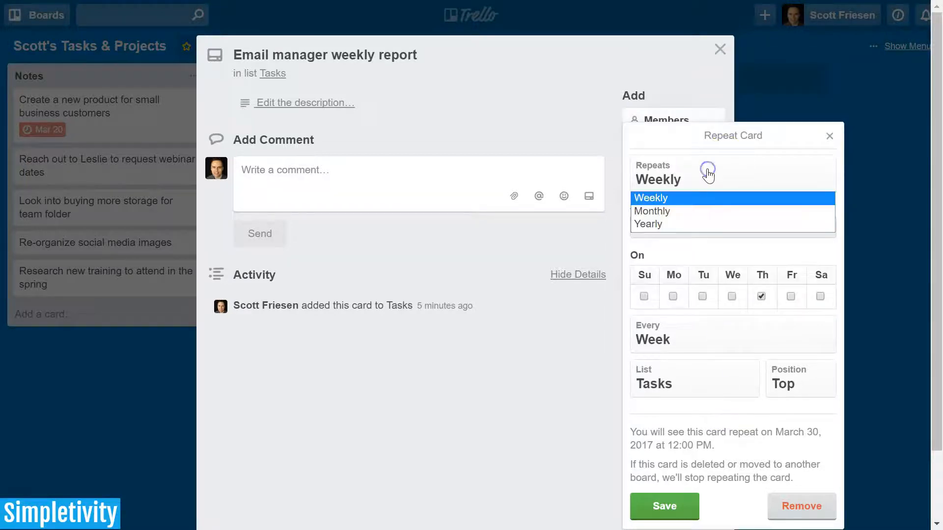
left_click(652, 211)
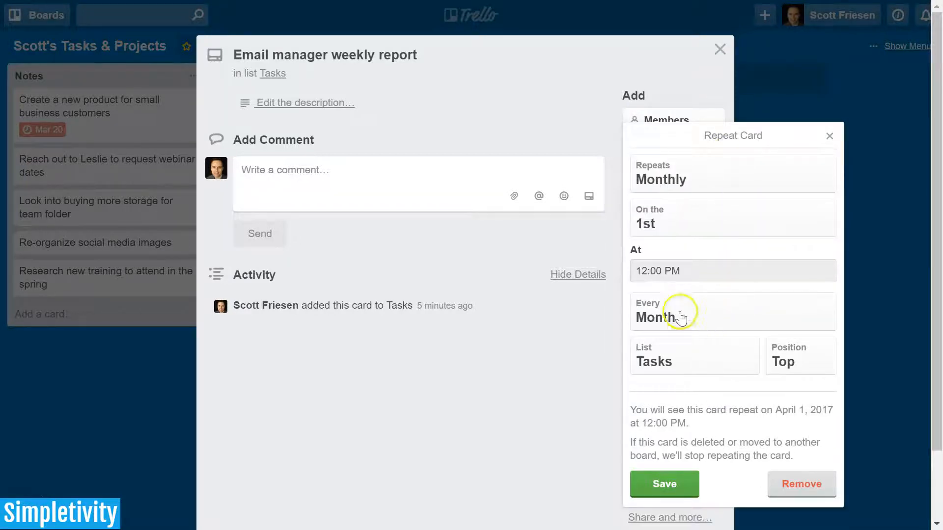
left_click(673, 318)
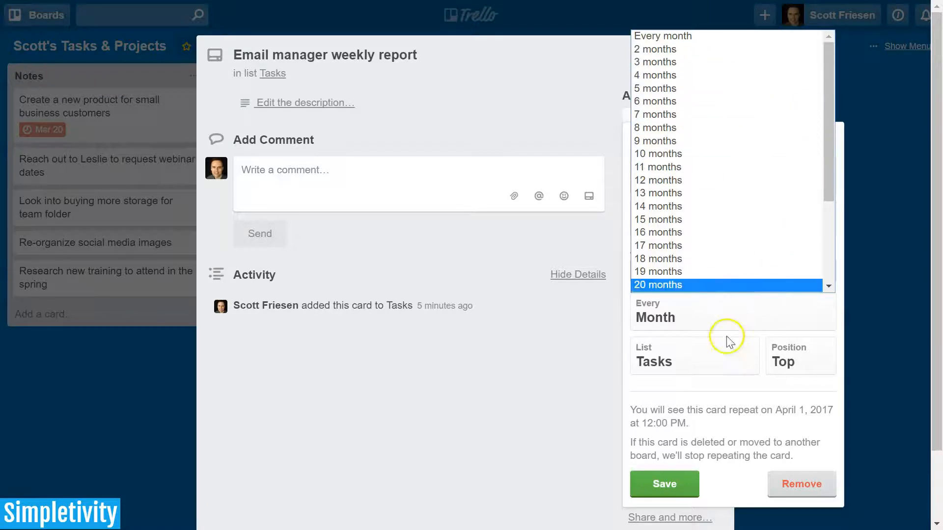
scroll("down", 3)
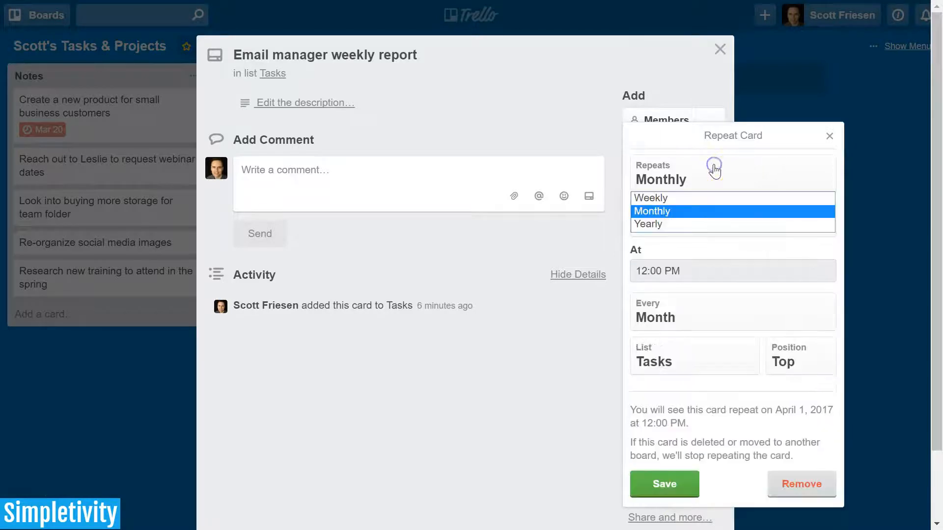
Step: Restore Weekly on Thursday, with copies added to the top of the Tasks list
left_click(648, 198)
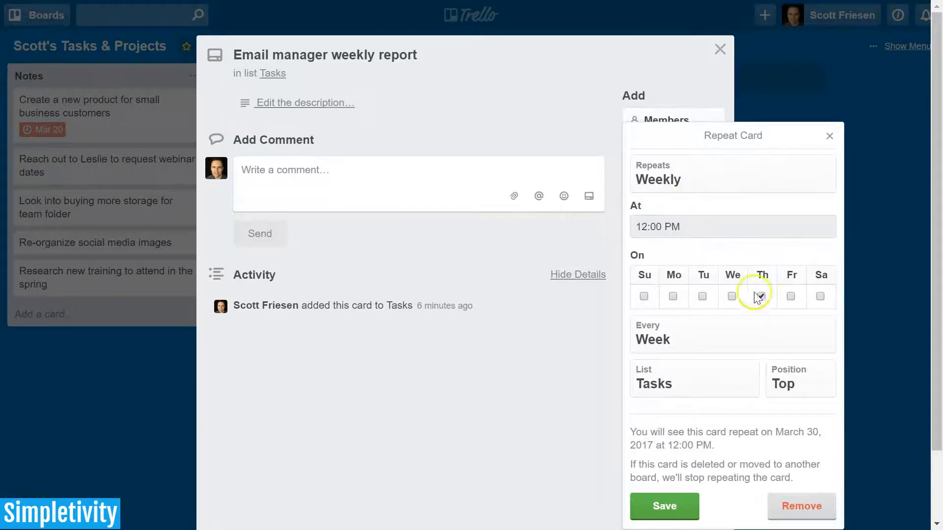
left_click(761, 296)
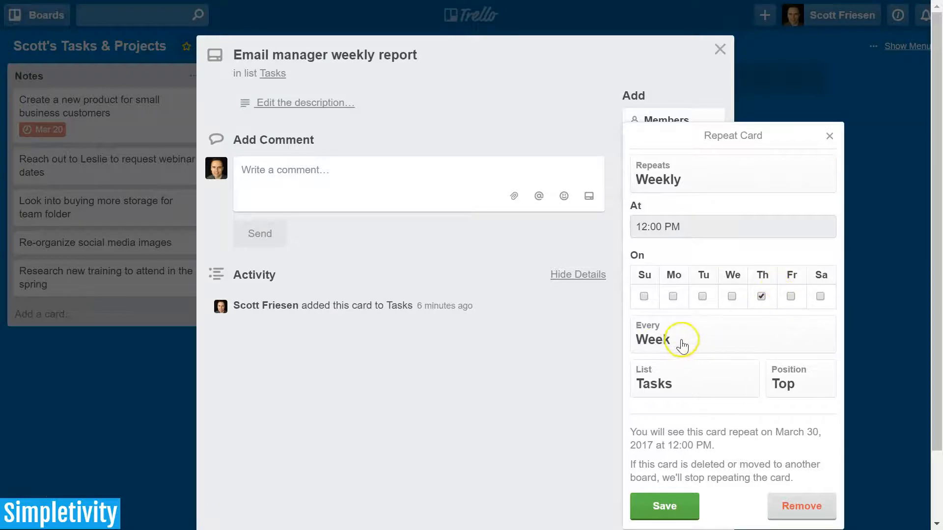
mouse_move(656, 382)
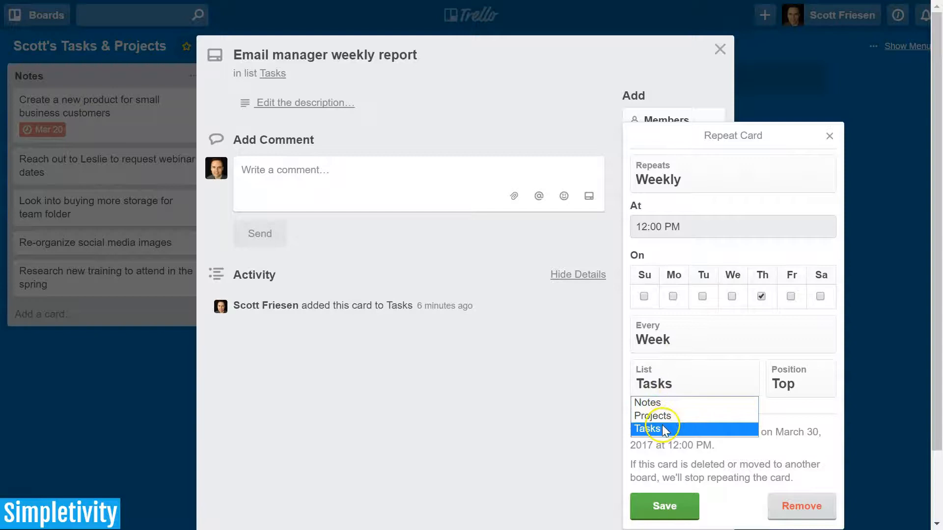
left_click(651, 429)
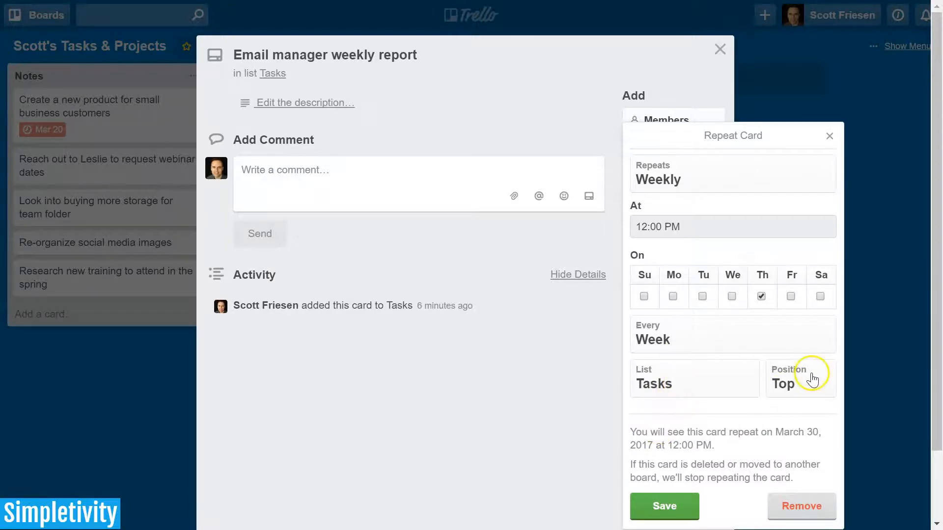
left_click(800, 379)
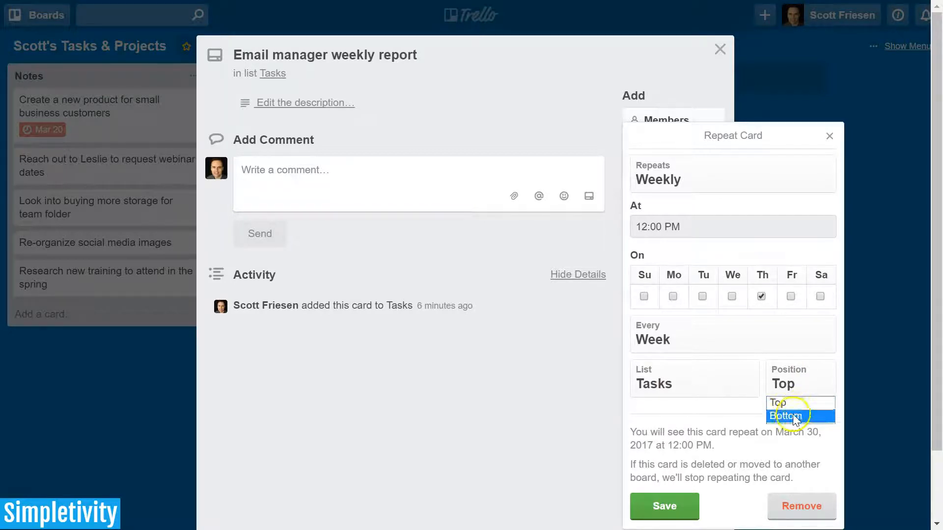
left_click(778, 403)
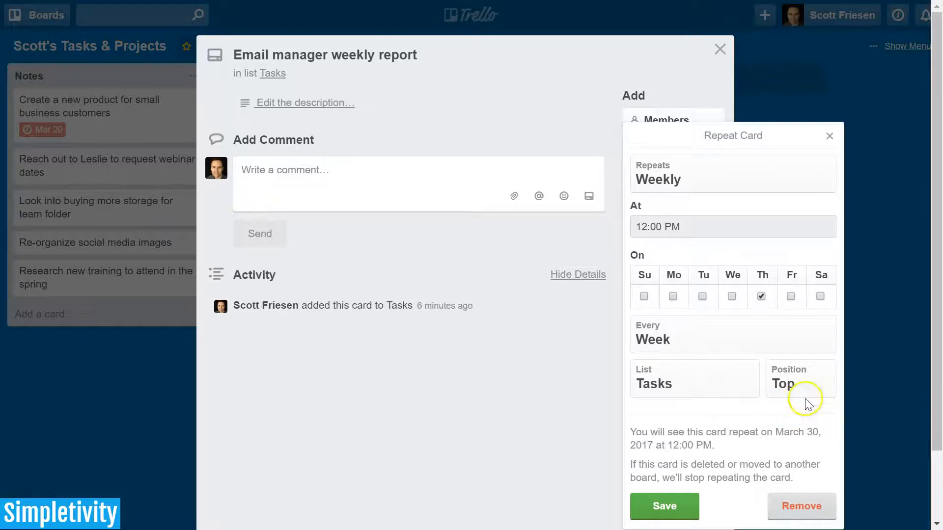
mouse_move(622, 263)
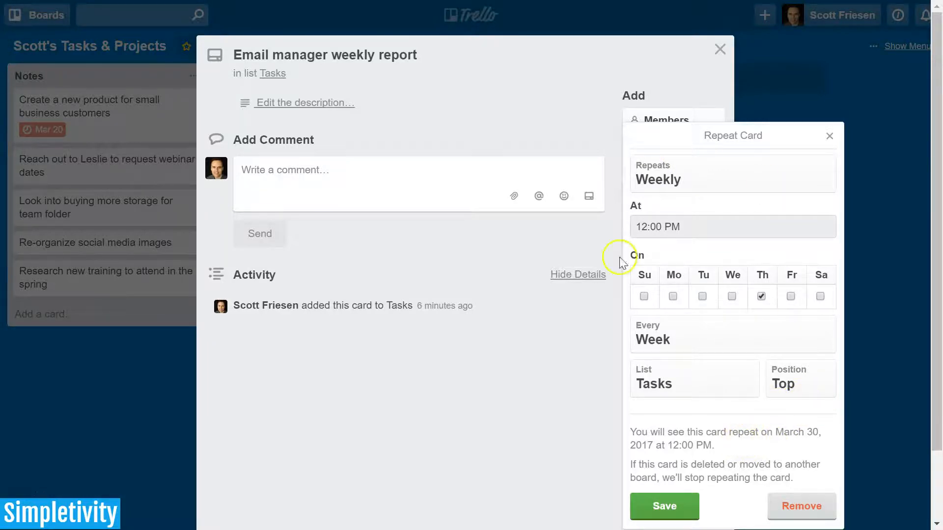
mouse_move(755, 408)
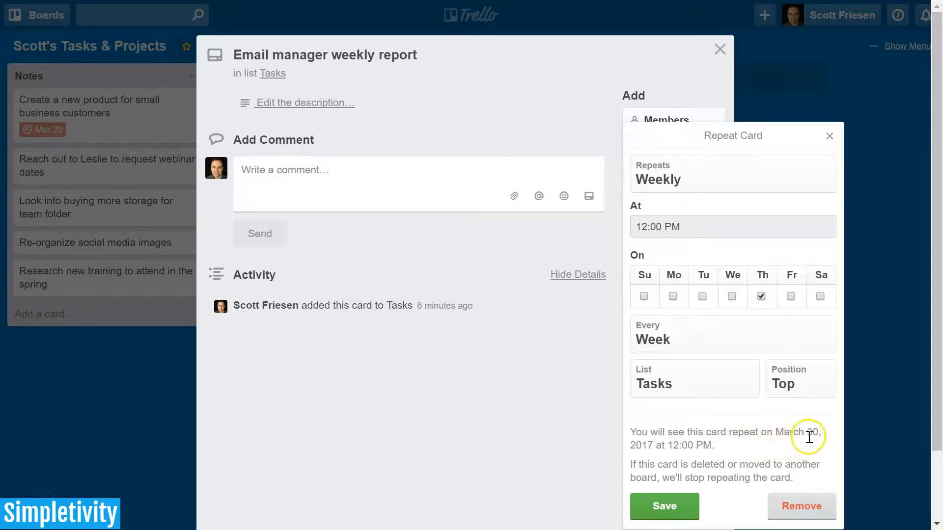
mouse_move(691, 458)
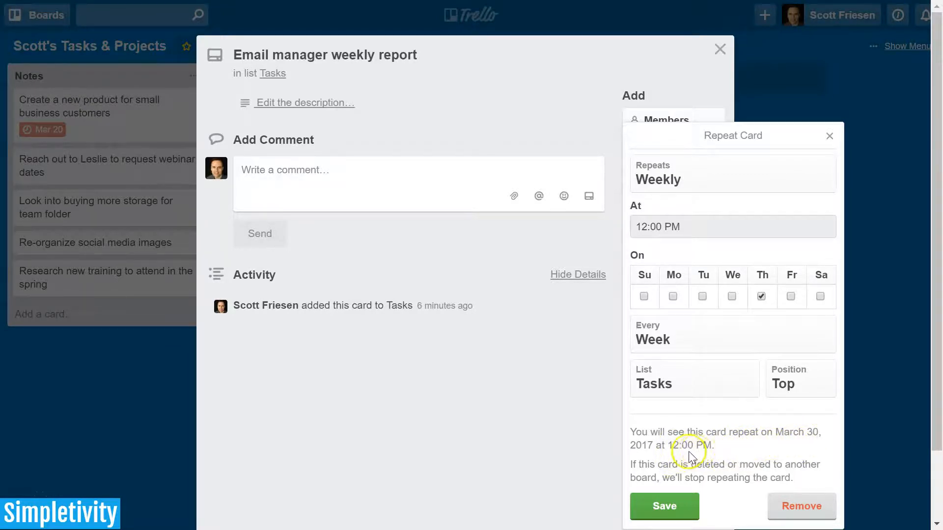
mouse_move(802, 444)
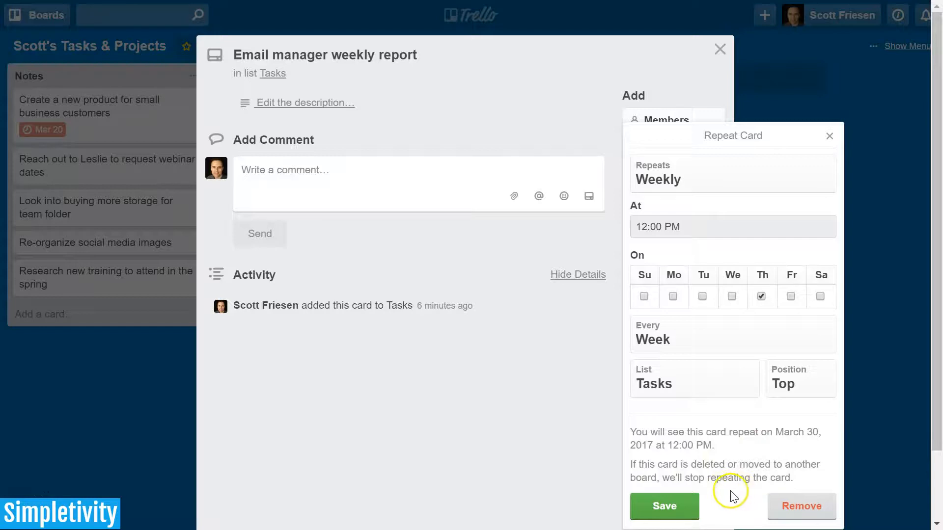
mouse_move(752, 488)
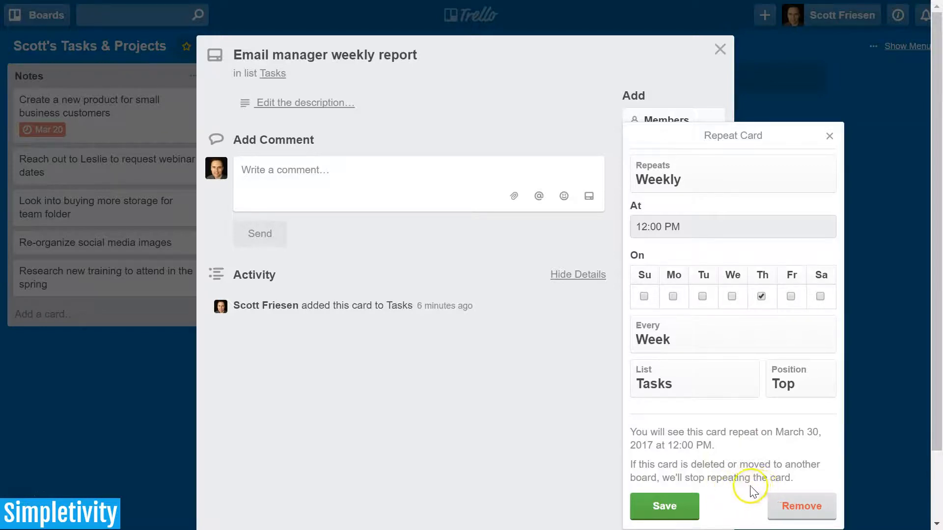
mouse_move(577, 418)
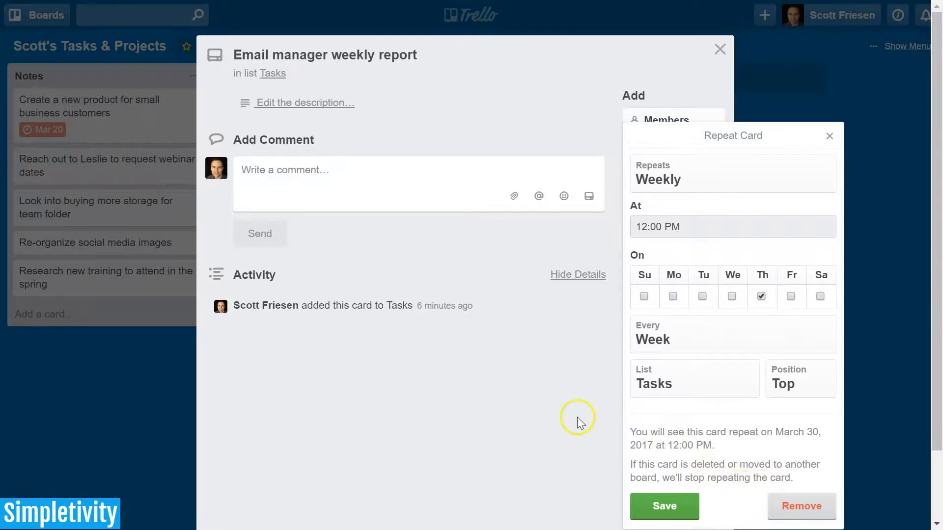
mouse_move(620, 461)
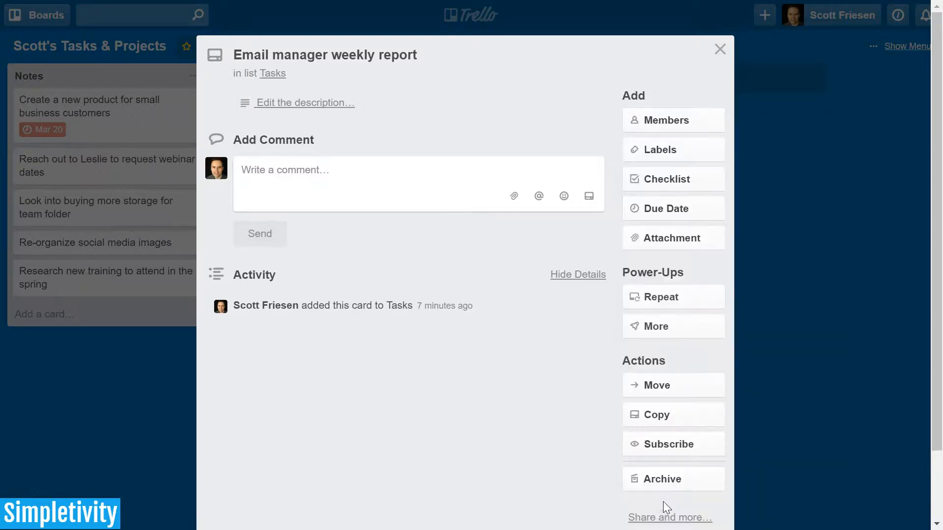
Step: Save the repeat schedule, showing next repeat March 30, 2017 at 12:00 PM
left_click(660, 296)
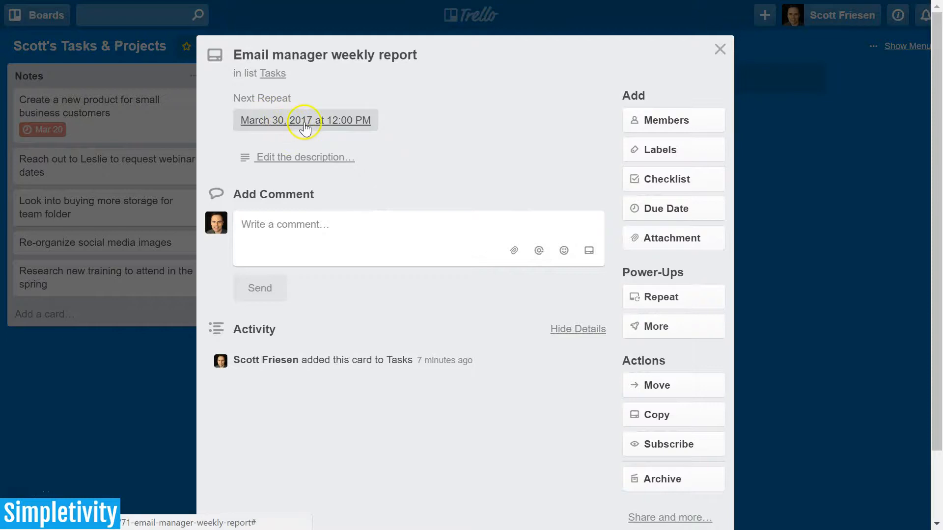
mouse_move(721, 43)
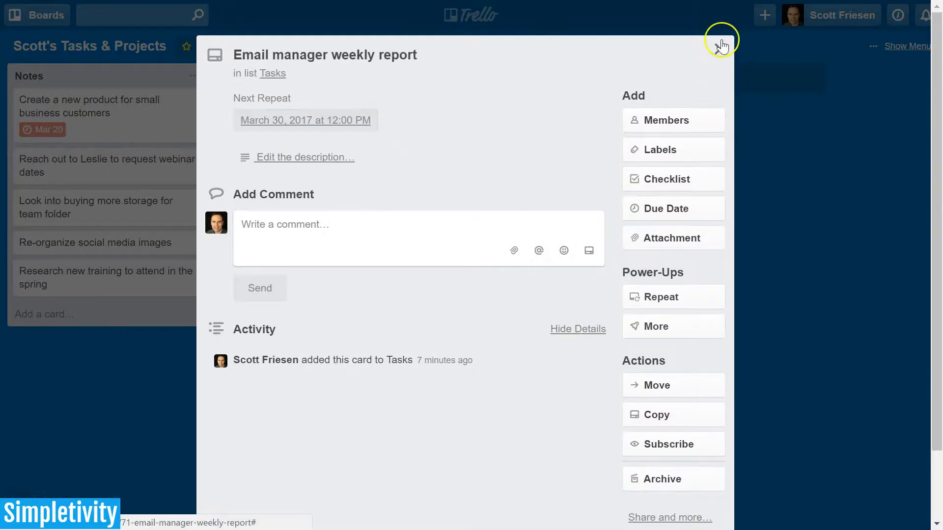
left_click(721, 42)
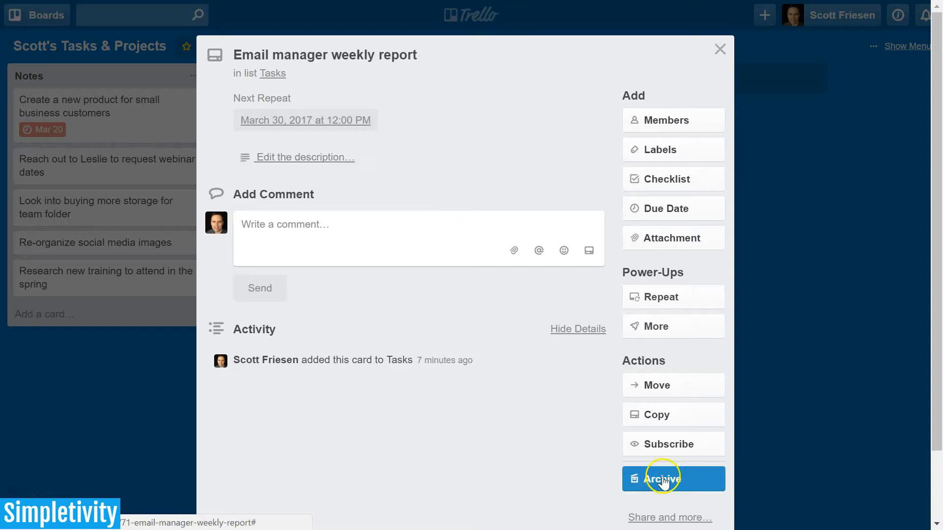
Step: Archive the 'Email manager weekly report' card and close it
left_click(663, 478)
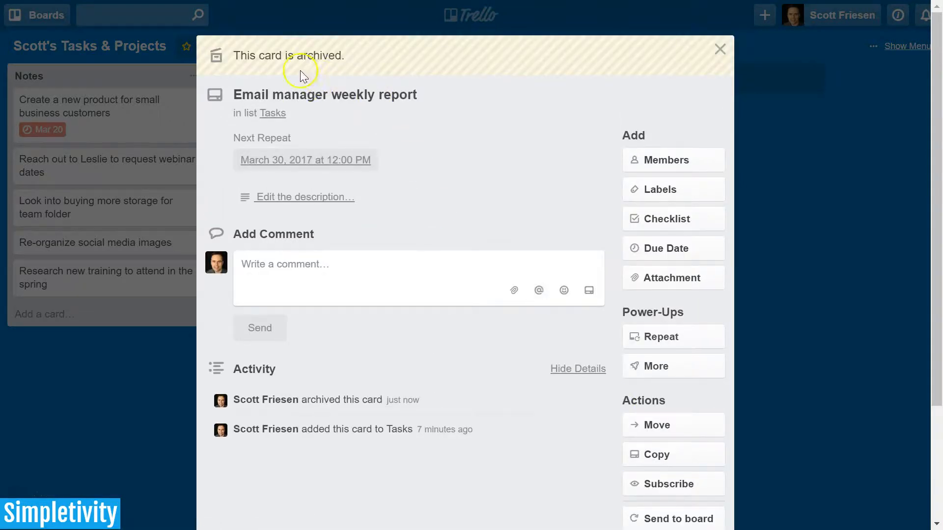
mouse_move(720, 49)
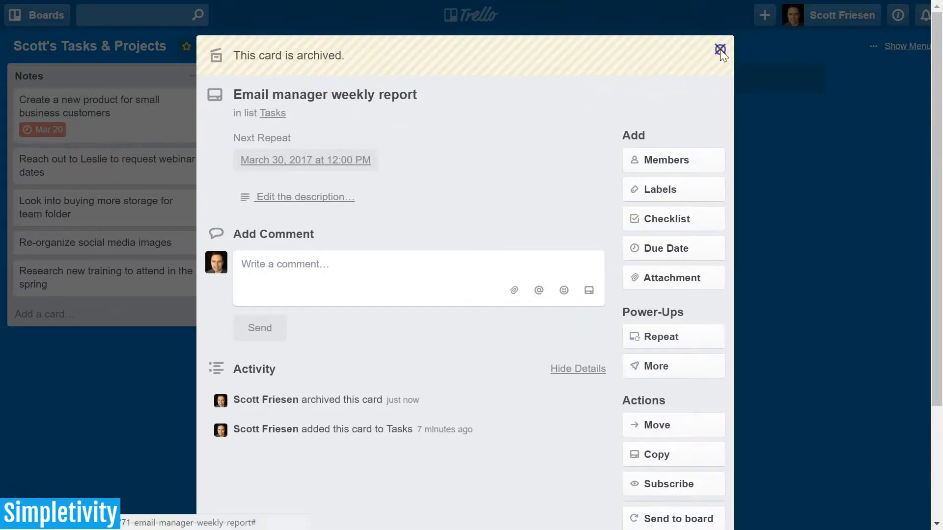
left_click(720, 50)
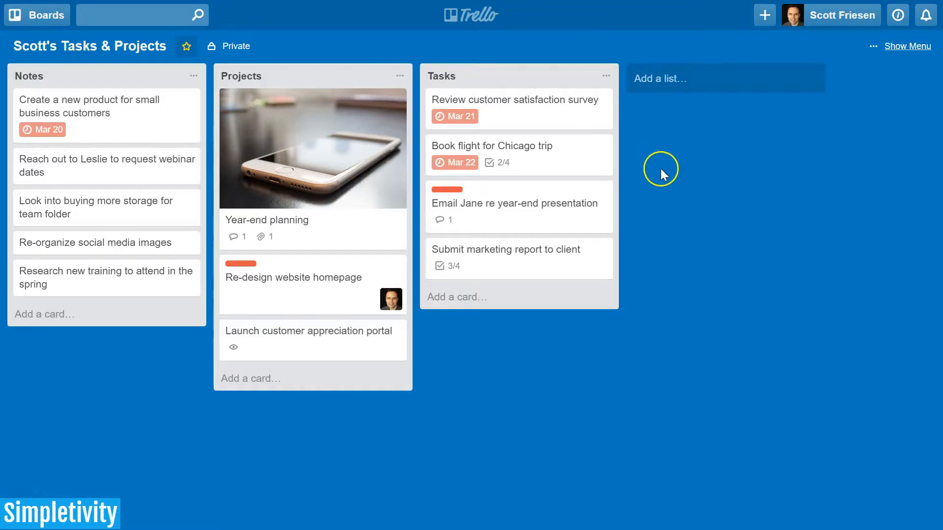
mouse_move(686, 206)
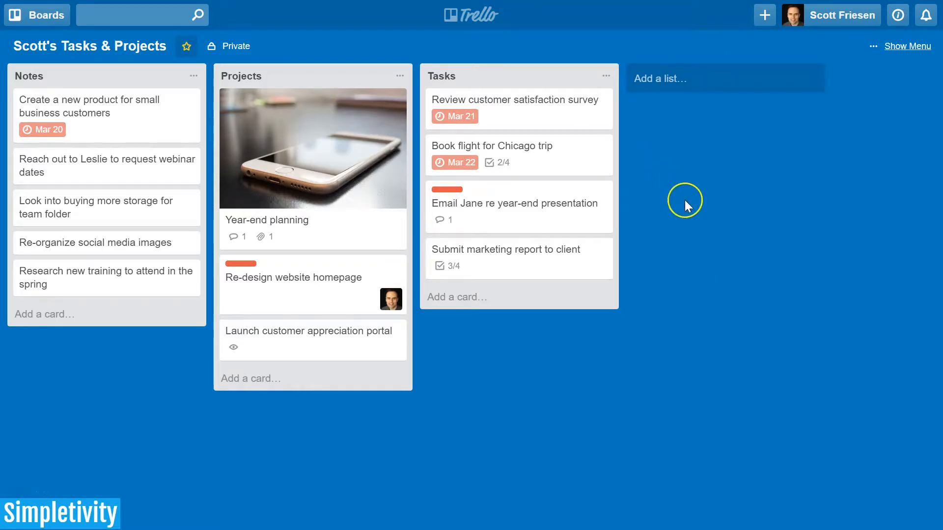